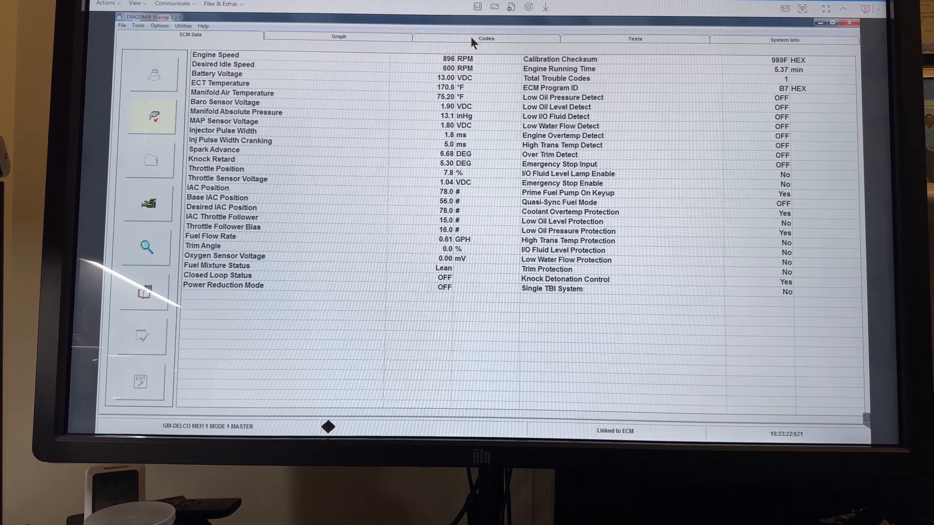
# - Switch from DIACOM to the 4.3L MEFI 1 customer report folder in File Explorer
pyautogui.click(486, 39)
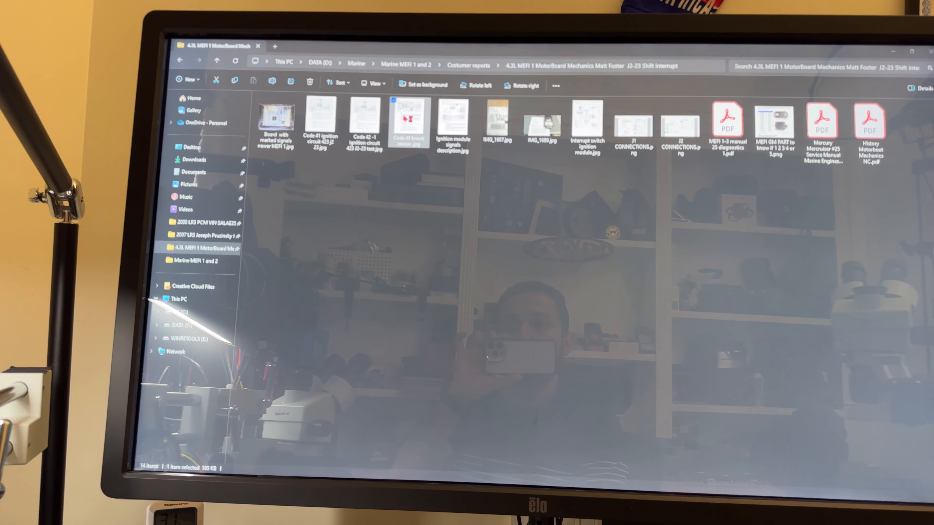
pyautogui.doubleClick(409, 114)
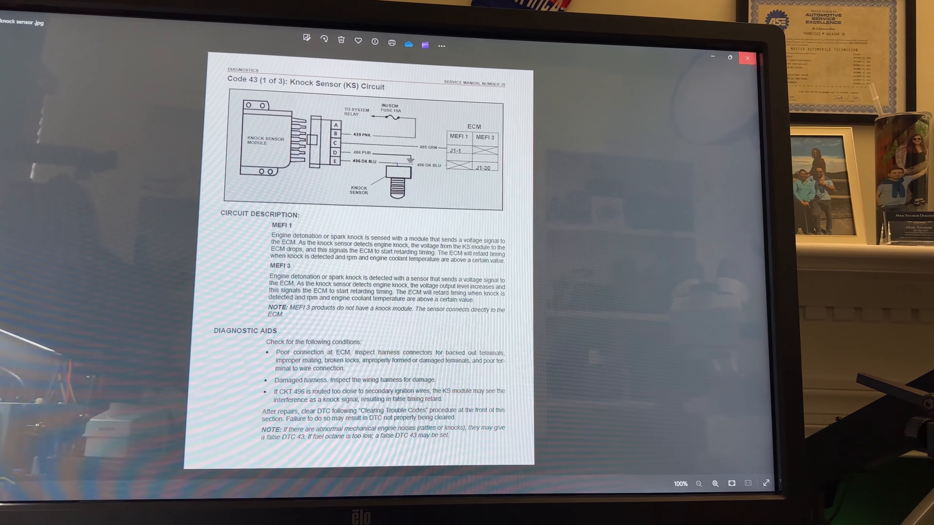
pyautogui.click(747, 58)
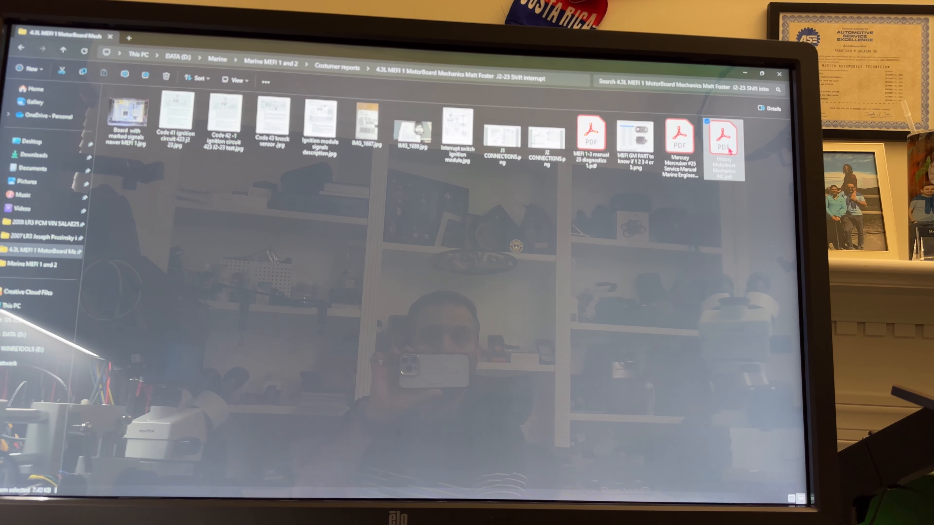
pyautogui.doubleClick(722, 136)
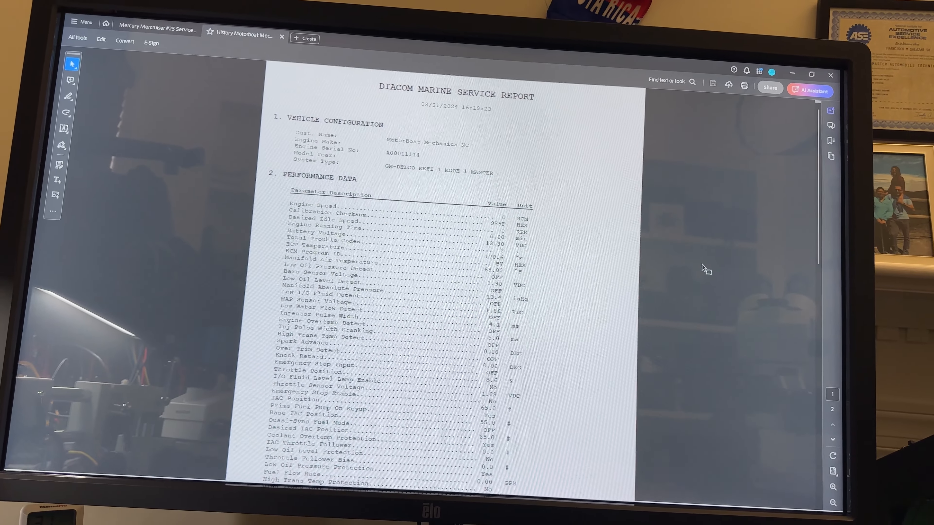
pyautogui.scroll(-3)
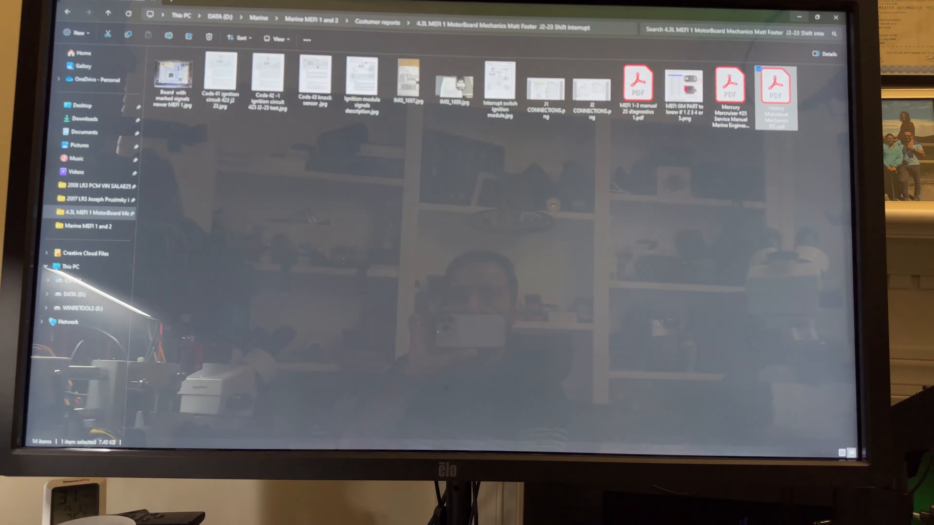
# - View the Code 42 (1 of 3) Ignition Control circuit JPG in Photos and review the page
pyautogui.click(274, 86)
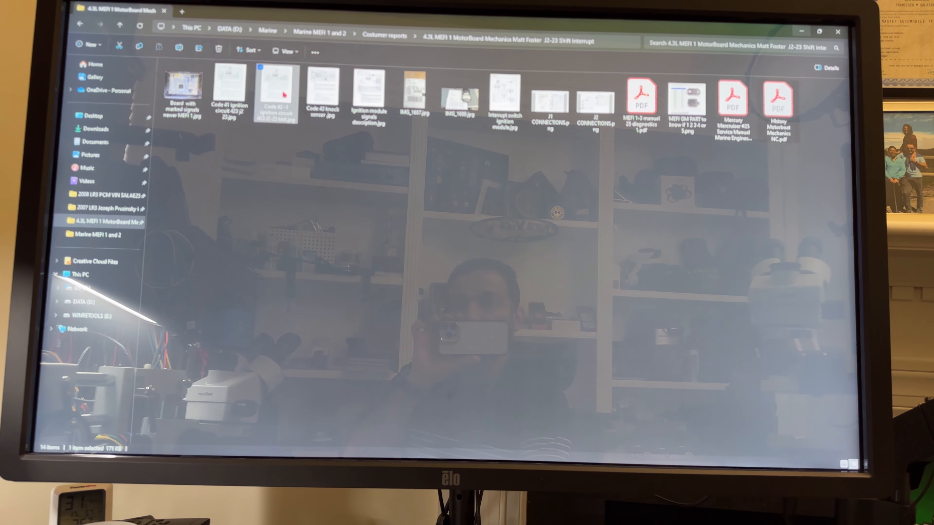
pyautogui.doubleClick(276, 83)
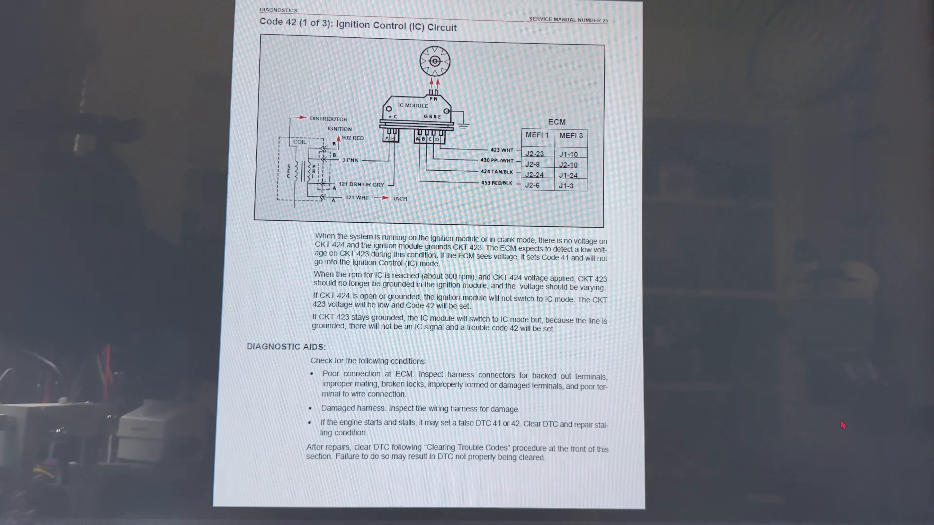
pyautogui.scroll(-3)
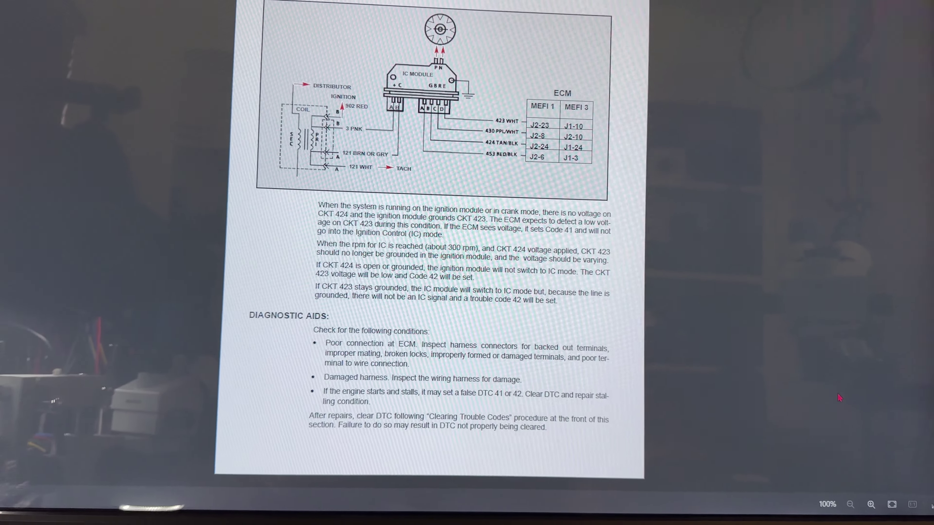
pyautogui.scroll(3)
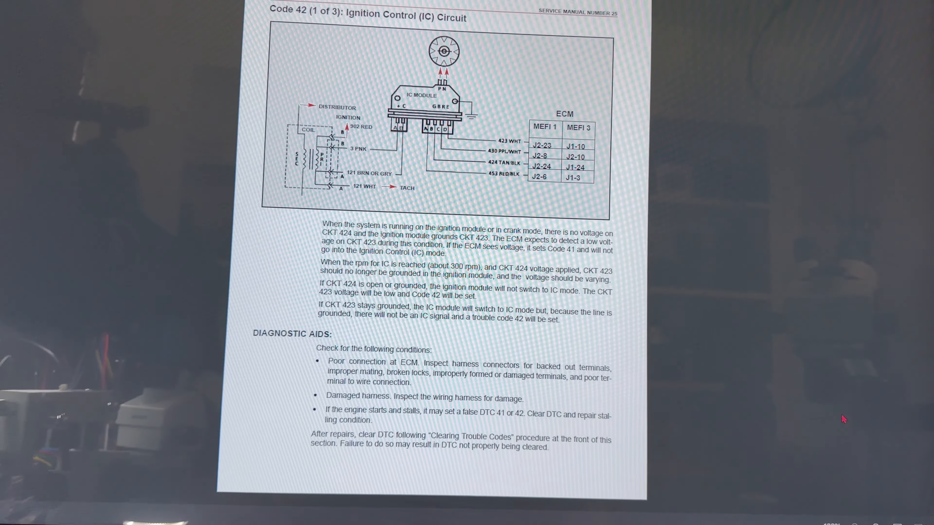
pyautogui.scroll(3)
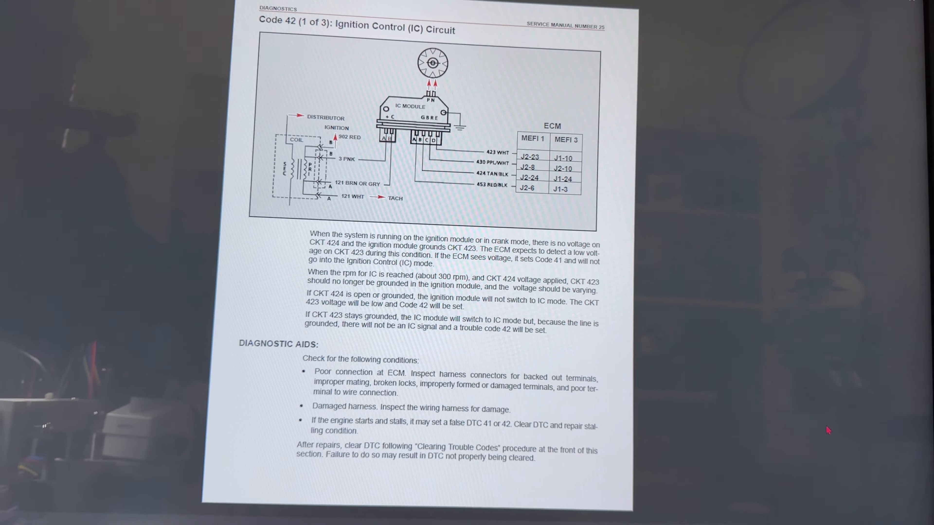